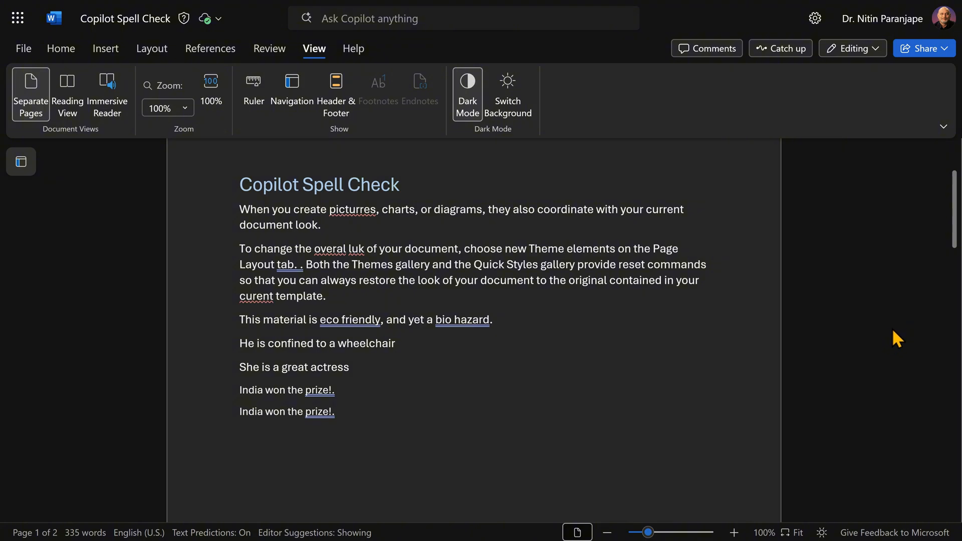
mouse_move(866, 361)
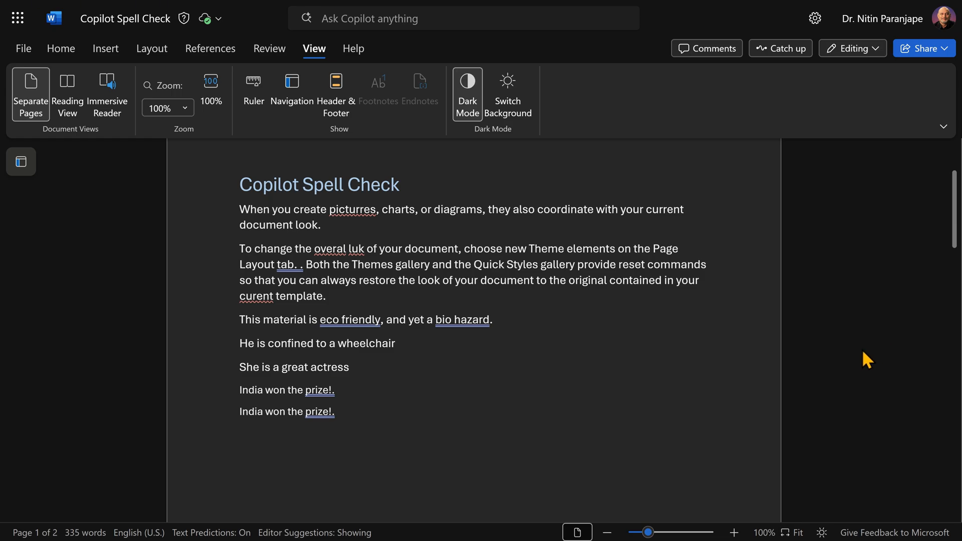
mouse_move(451, 104)
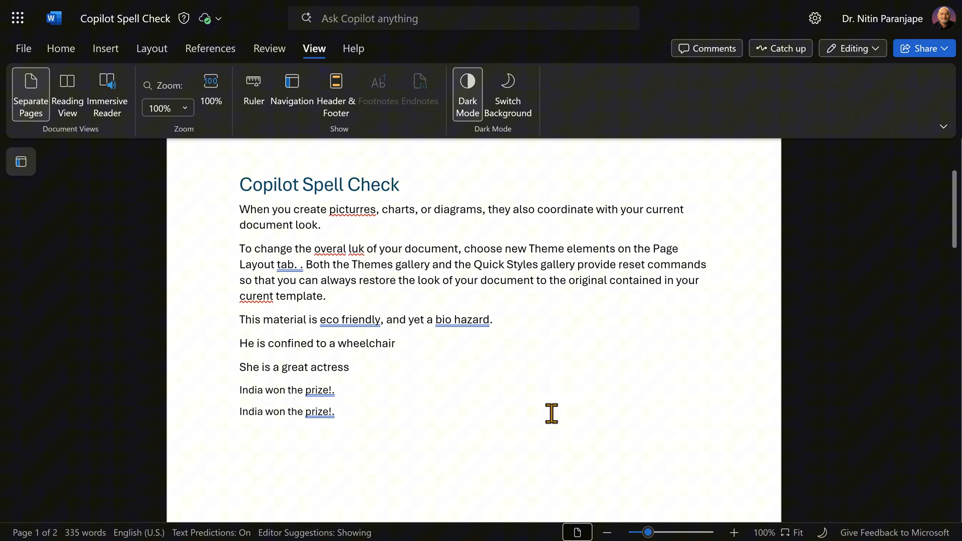
mouse_move(563, 396)
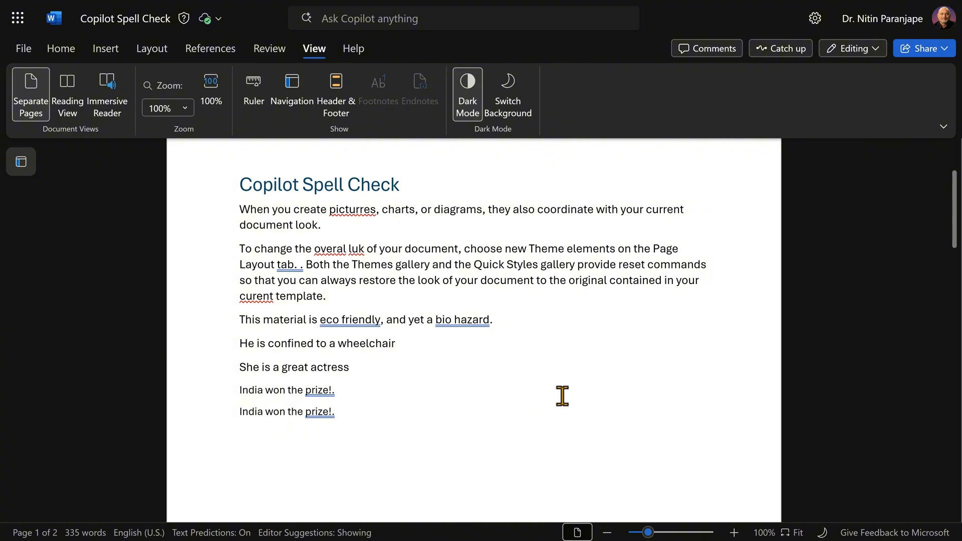
- Open the Editor pane and Copilot's drafting options beside the document heading
left_click(716, 95)
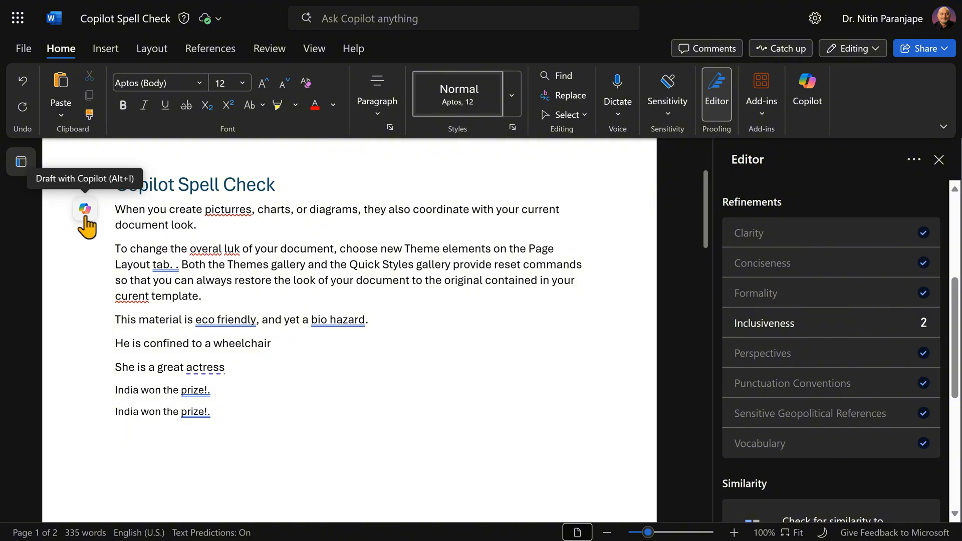
left_click(84, 208)
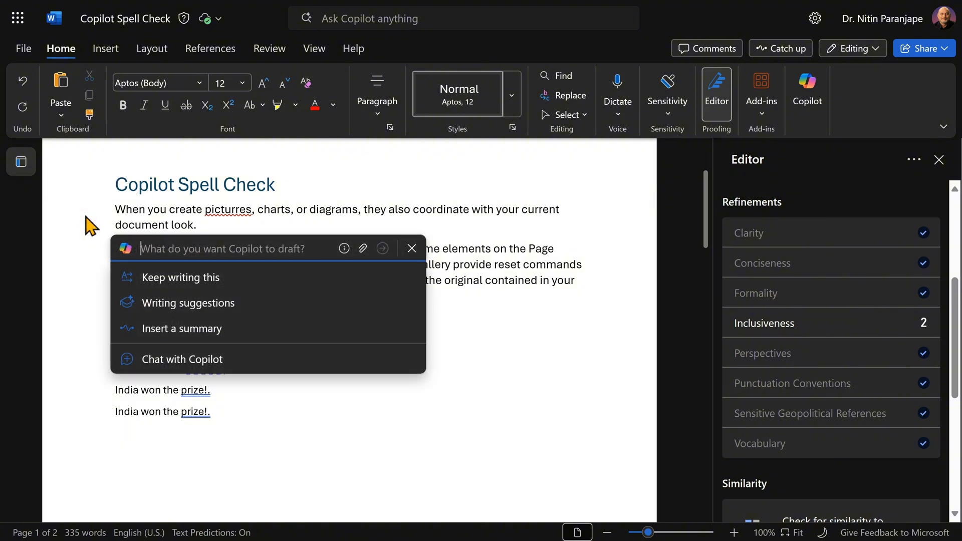
mouse_move(153, 307)
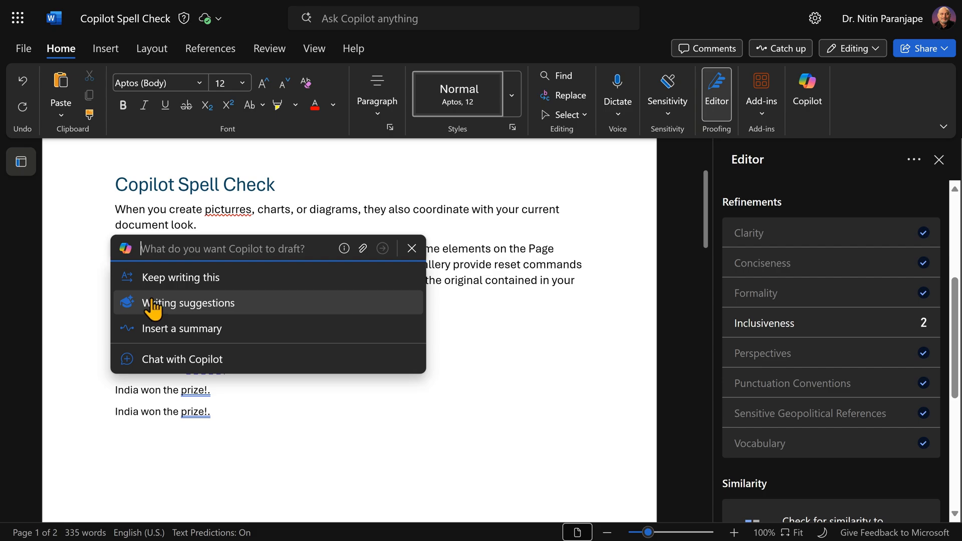
- Review Copilot's three writing suggestions: spelling fixes, inconsistent statements and a repeated sentence
left_click(188, 302)
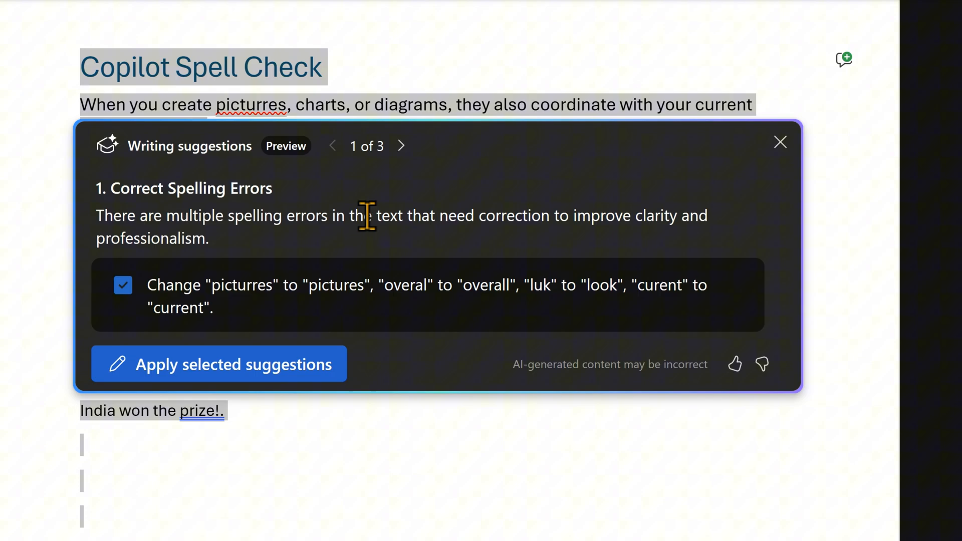
mouse_move(401, 146)
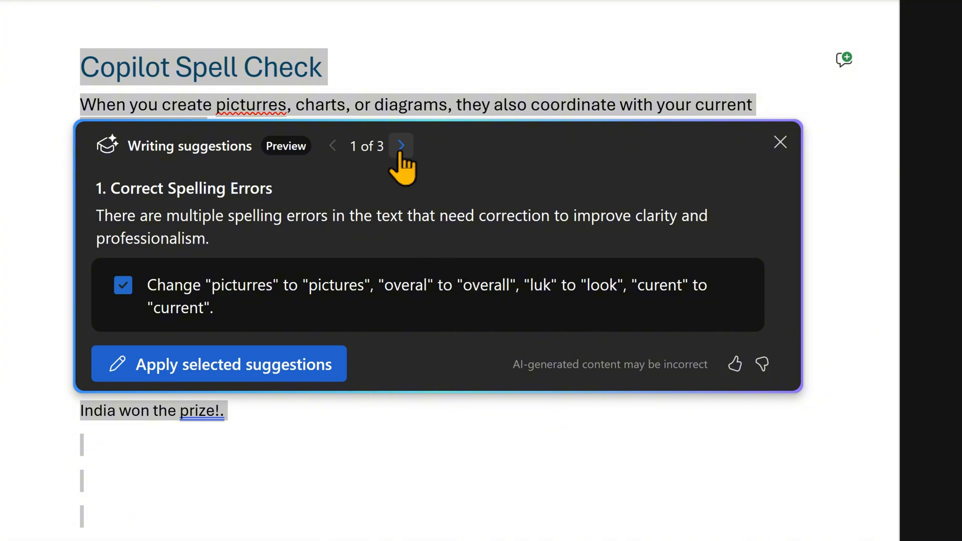
left_click(402, 146)
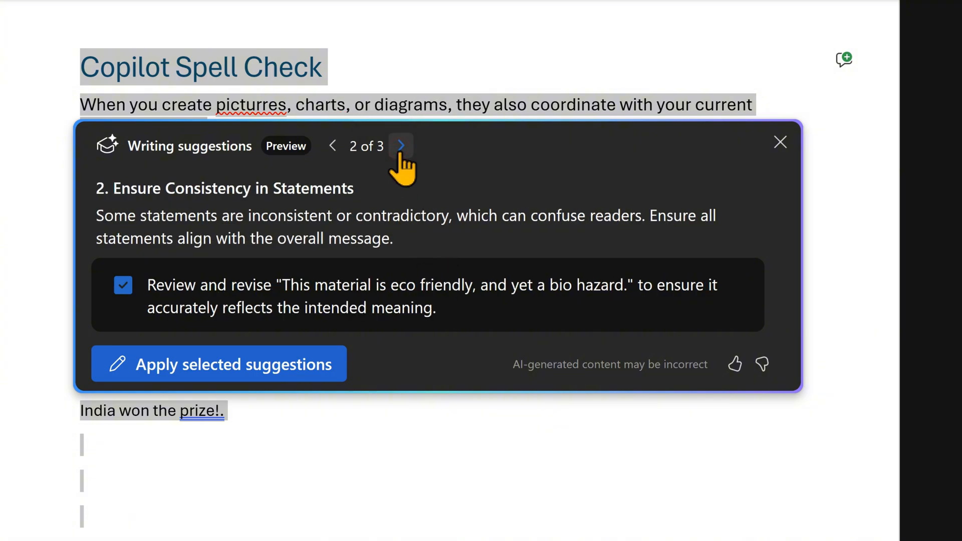
mouse_move(459, 322)
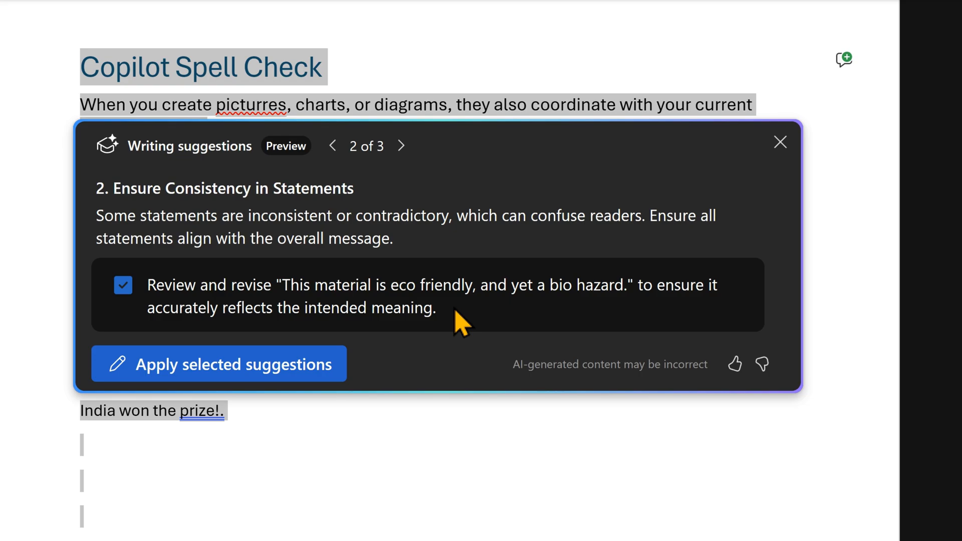
left_click(401, 145)
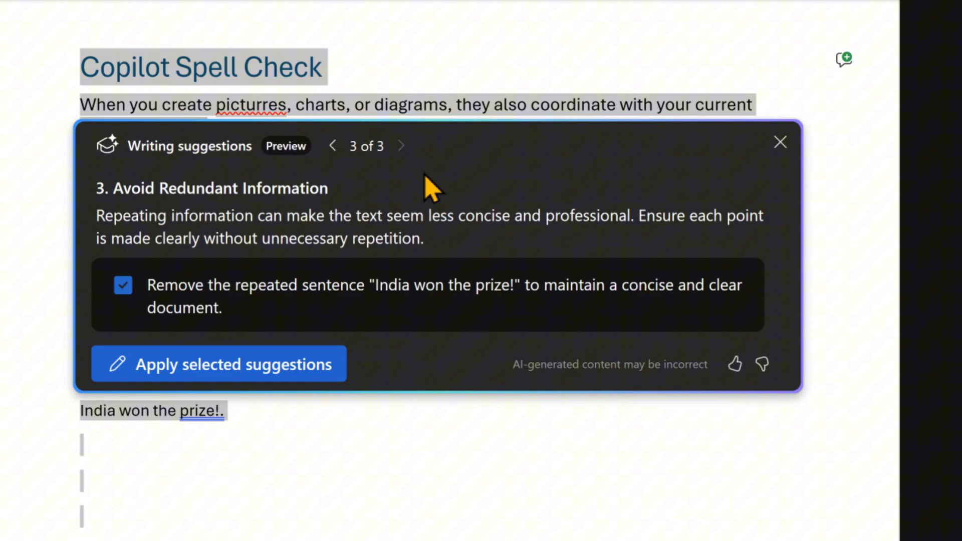
left_click(780, 142)
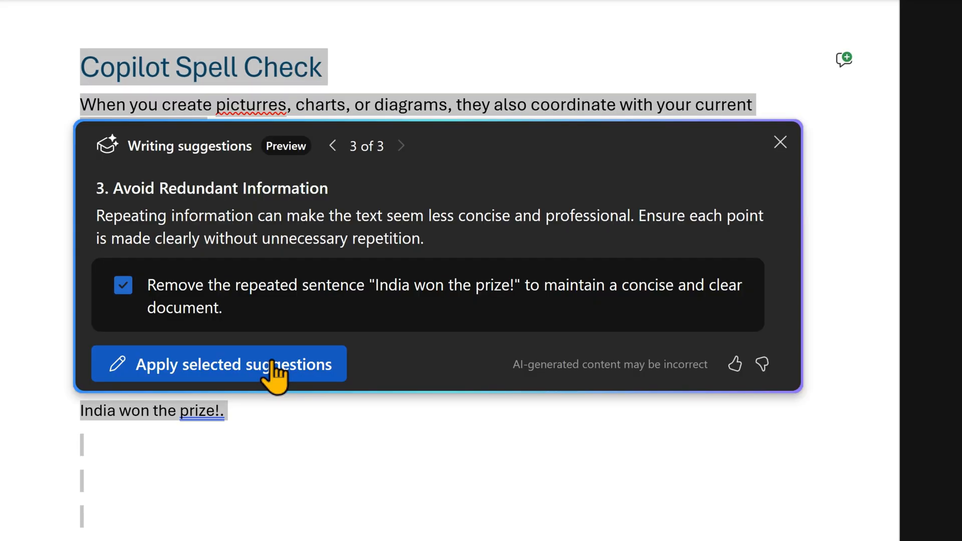
mouse_move(282, 371)
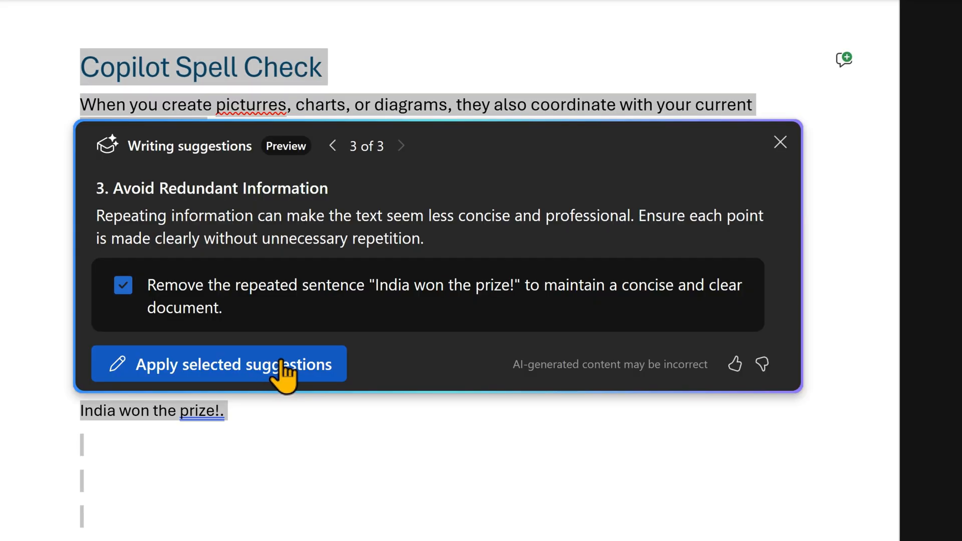
- Apply all three selected suggestions and generate Copilot's rewritten draft
left_click(219, 363)
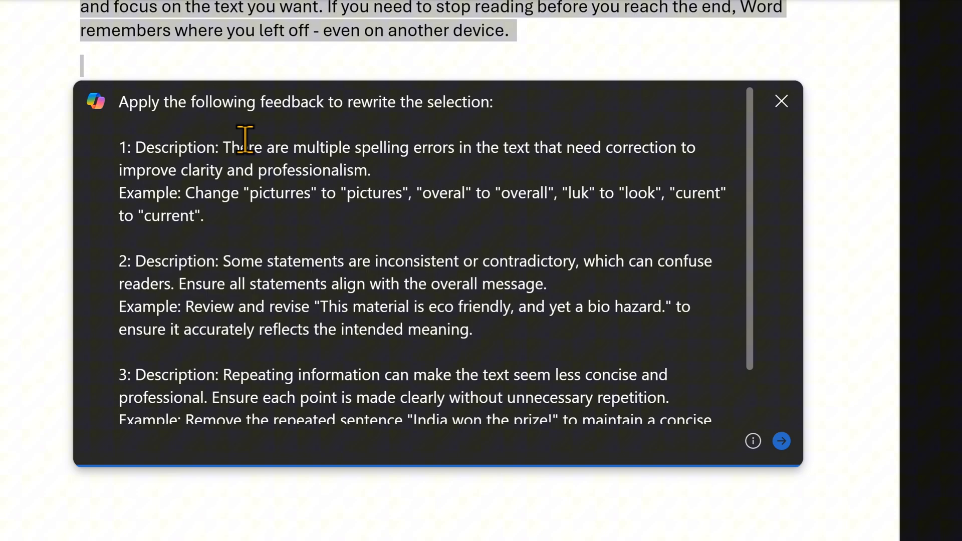
mouse_move(270, 159)
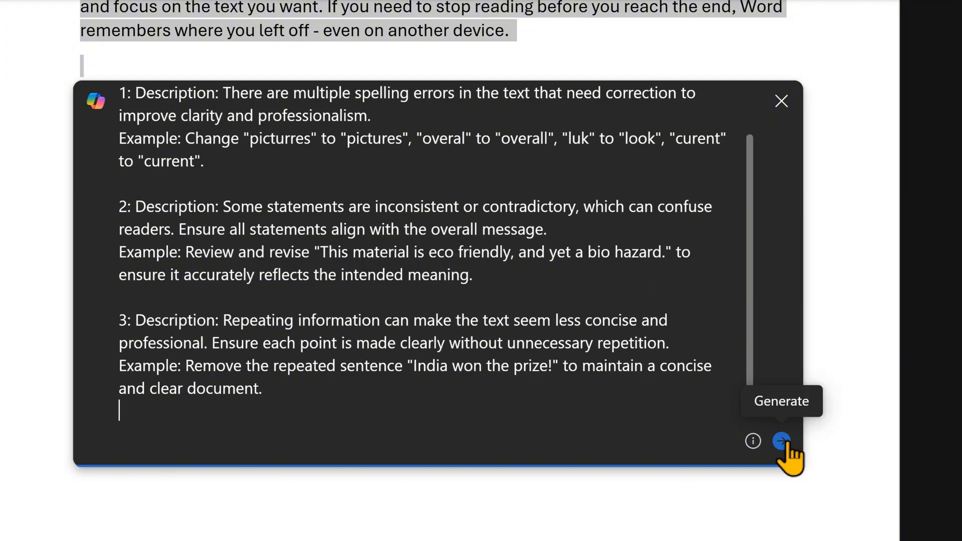
left_click(782, 441)
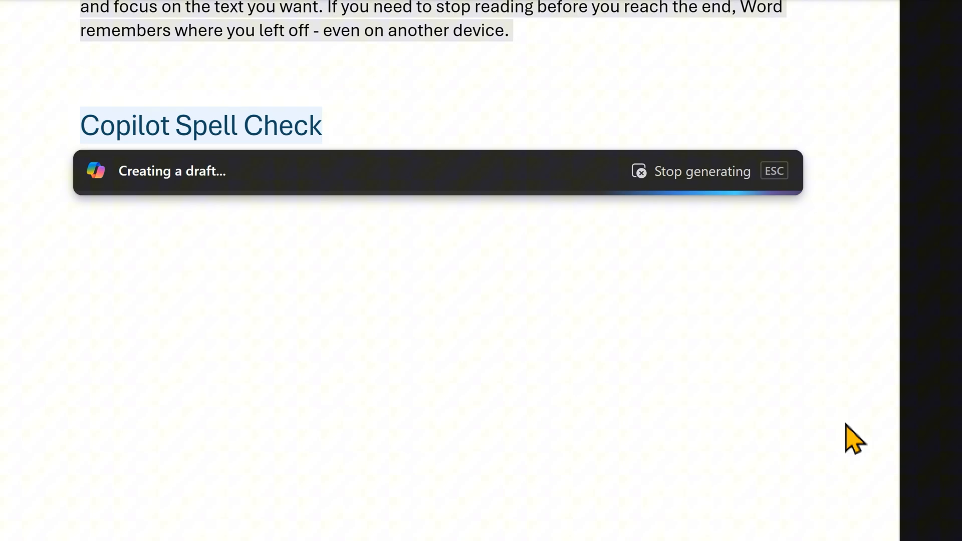
- Keep Copilot's corrected draft, then expand the data-management document's full summary
scroll("down", 3)
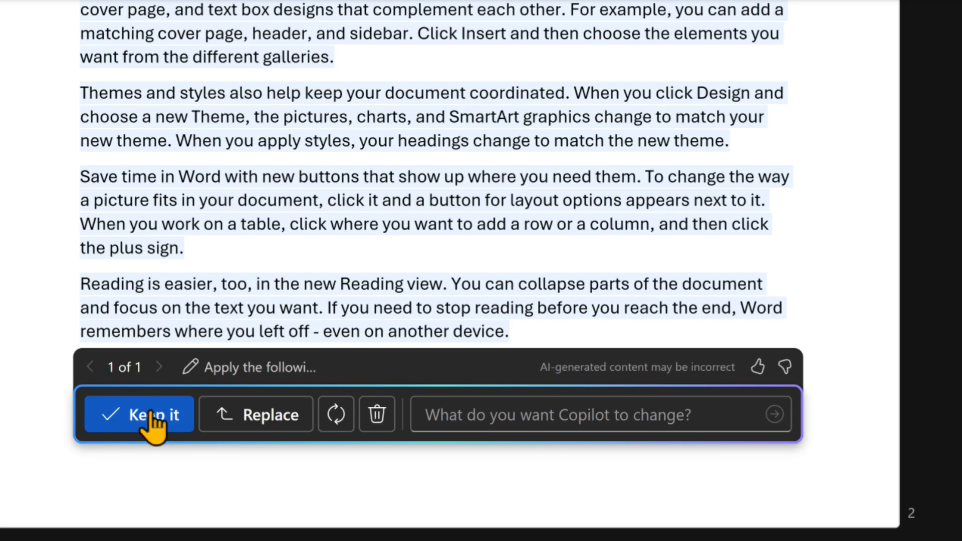
left_click(139, 415)
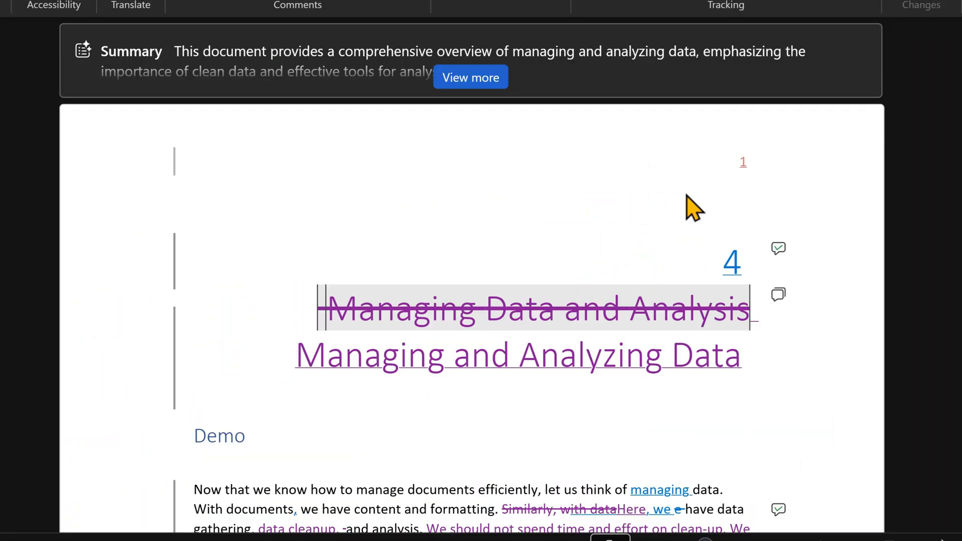
left_click(470, 77)
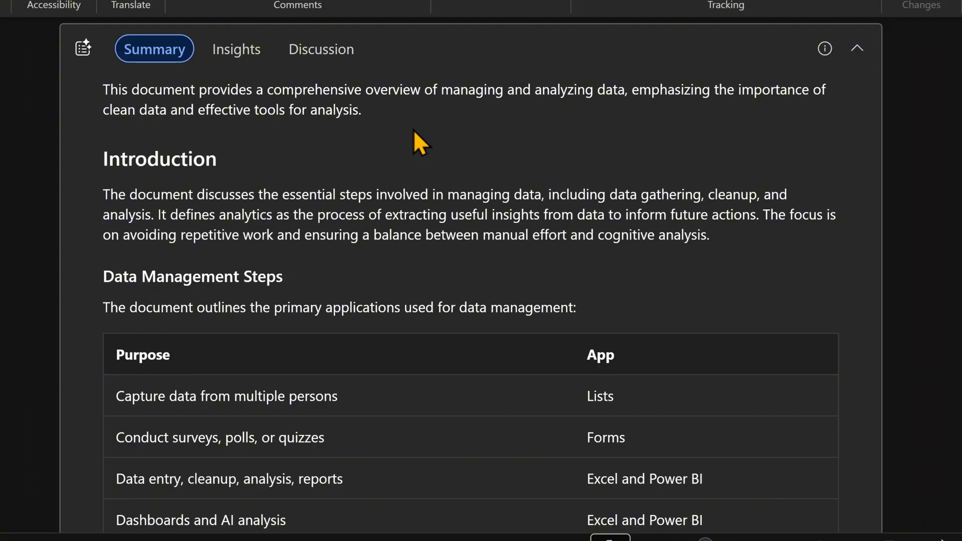
mouse_move(235, 49)
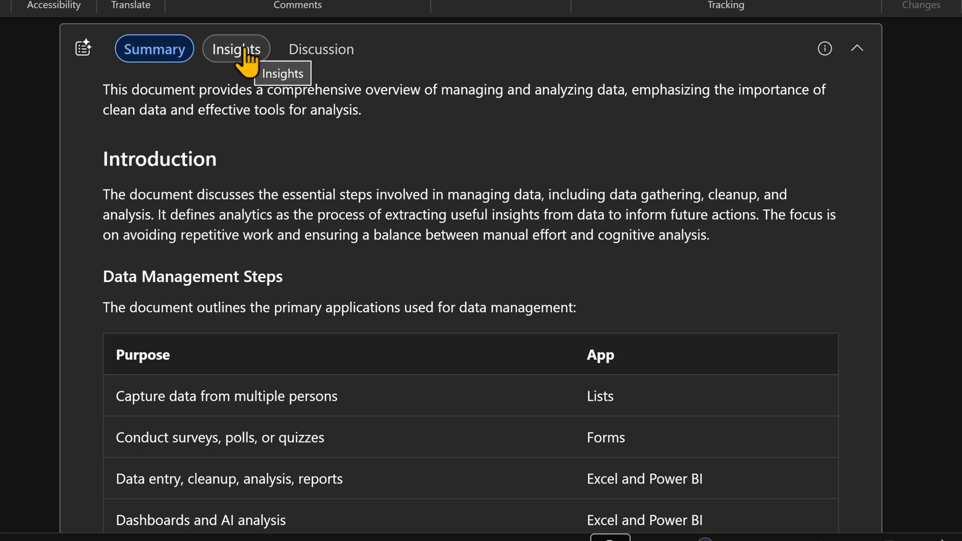
- Show the summary panel's Insights (key numbers, suggested Q&A), then its Discussion topics
left_click(236, 49)
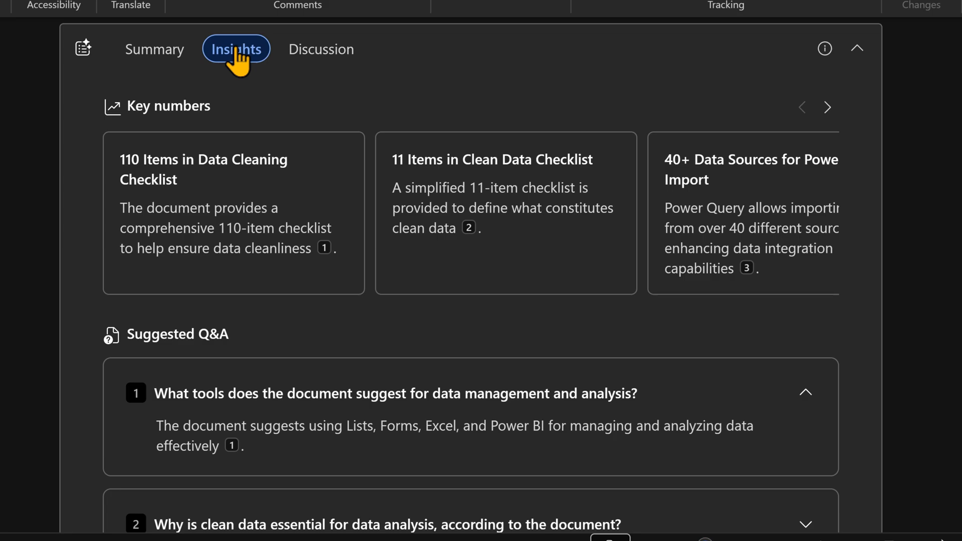
mouse_move(582, 527)
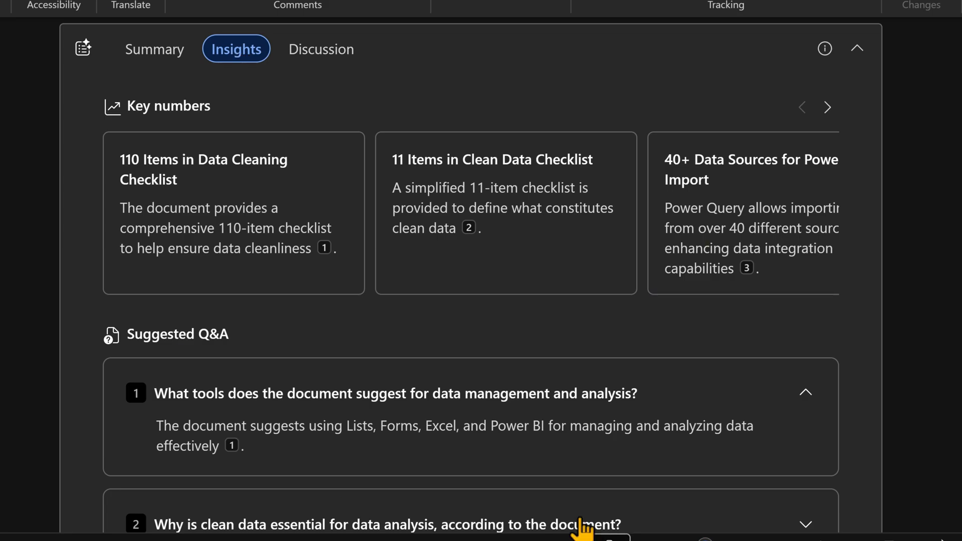
mouse_move(174, 250)
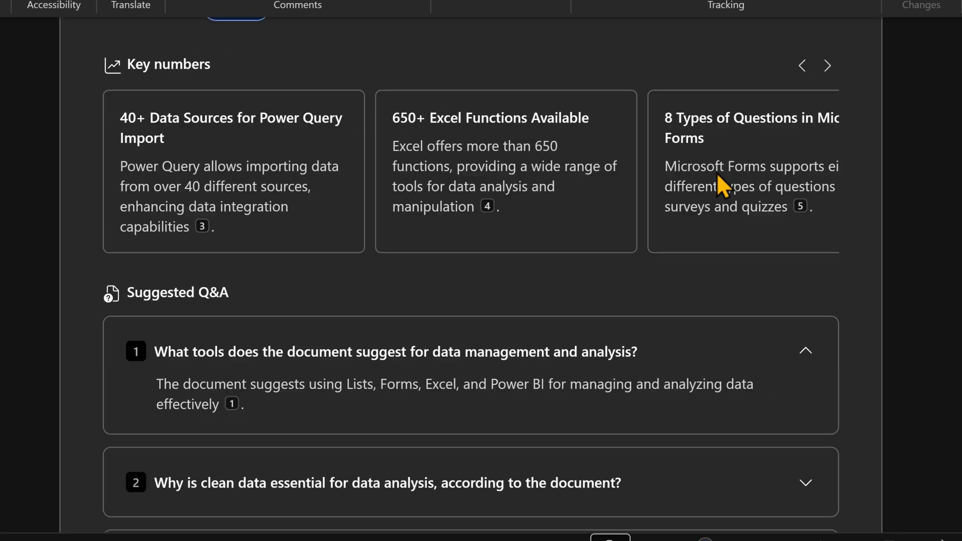
left_click(320, 50)
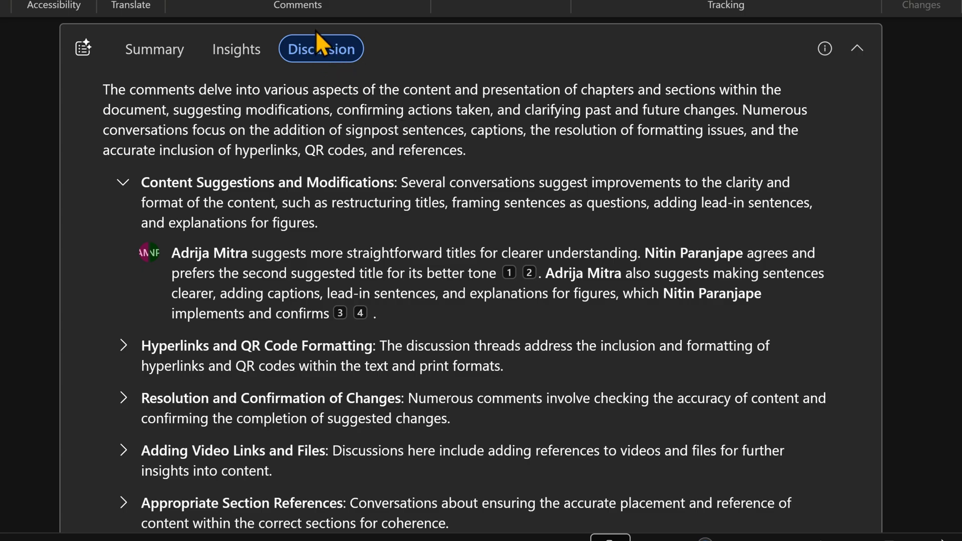
mouse_move(361, 109)
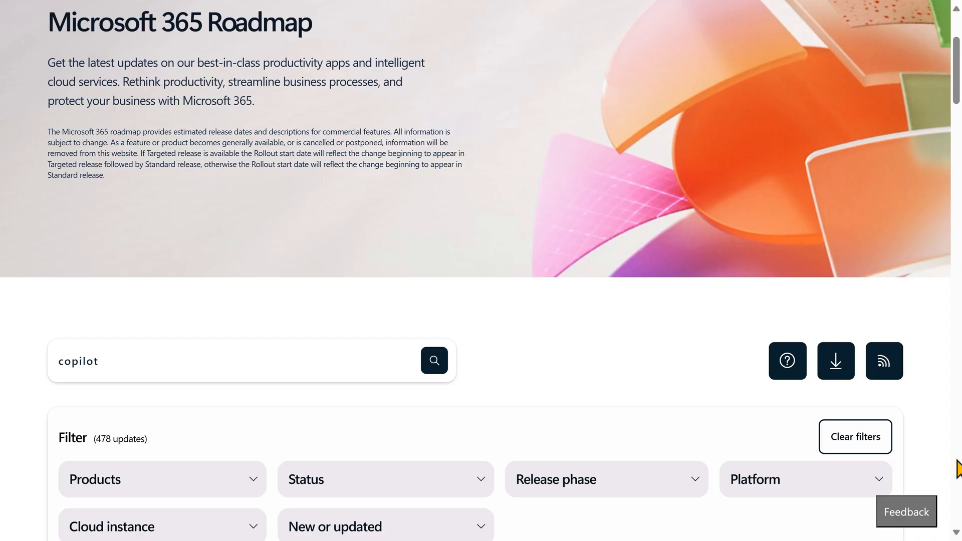
- Scroll past the filters to the list of 478 Copilot roadmap updates
scroll("down", 3)
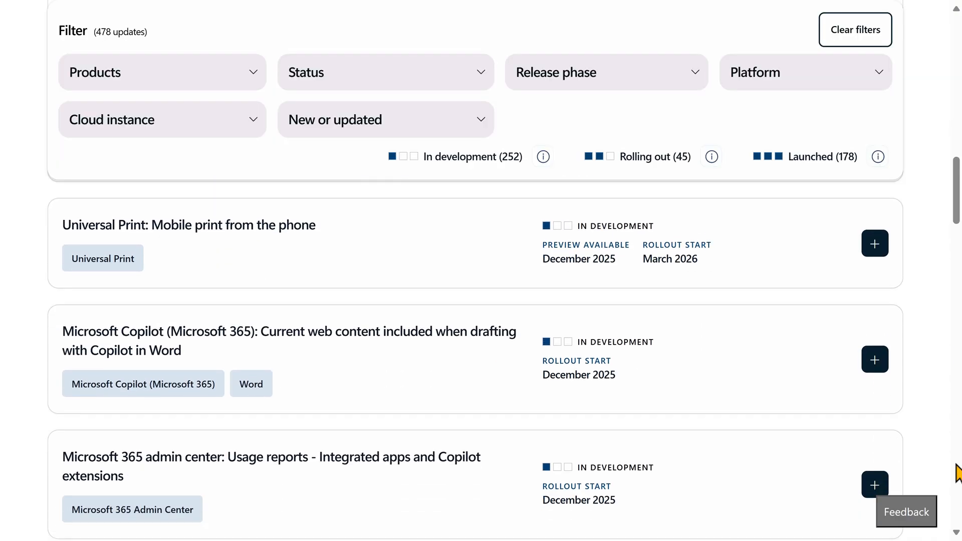